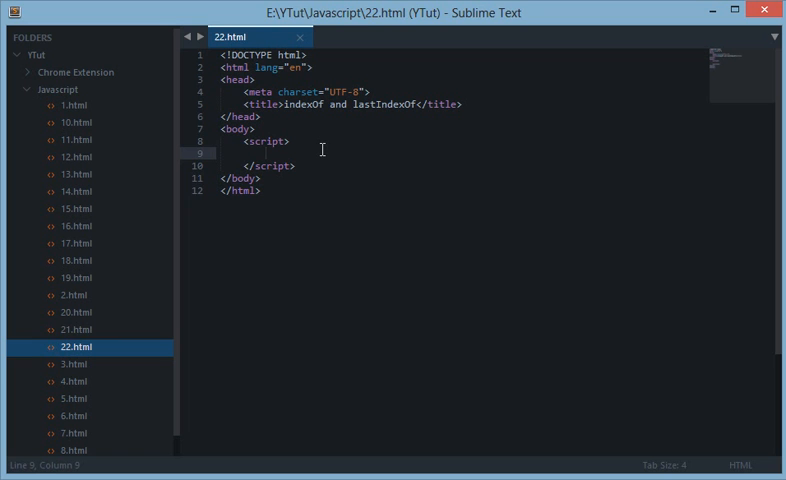
Declare var x = "I'm learning Javascript. Javascript is cool!"; inside the script block
{"action": "type", "text": "var x ="}
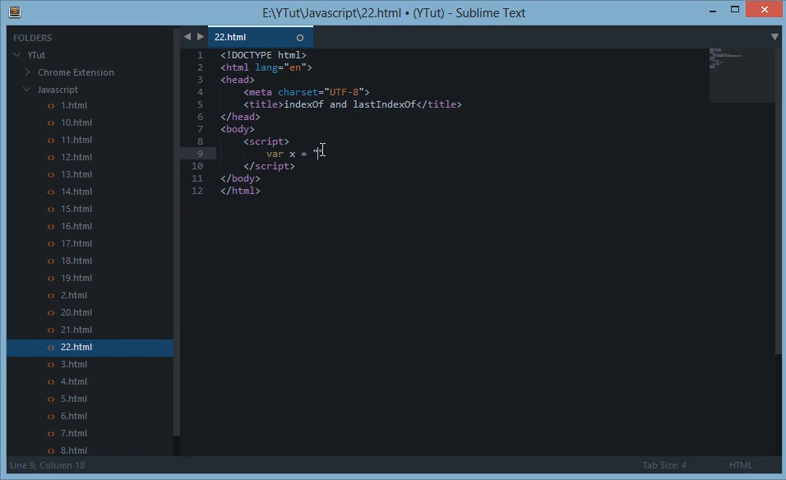
{"action": "type", "text": "\""}
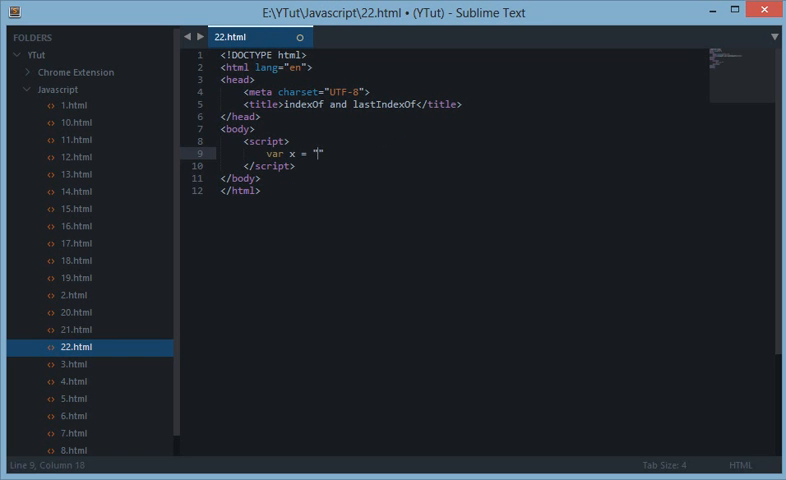
{"action": "type", "text": "\""}
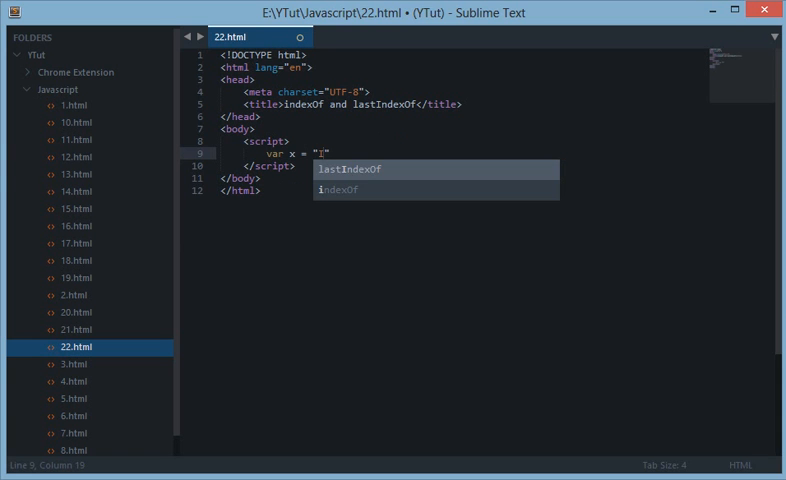
{"action": "type", "text": "I'm learning javascript. Javascript is"}
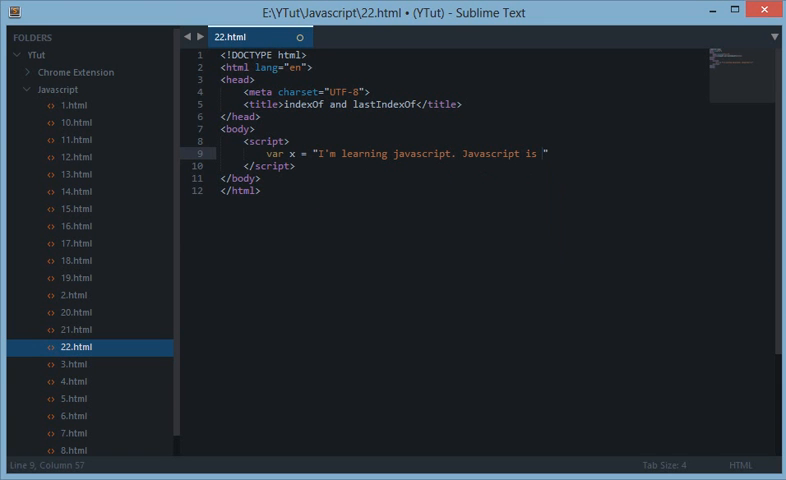
{"action": "type", "text": "cool!"}
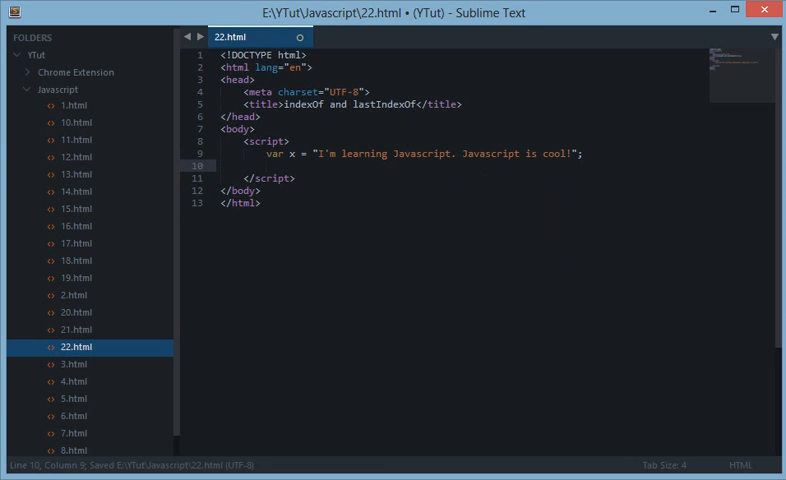
Add var y = x.indexOf("Javascript"); with a // case sensitive comment beside it
{"action": "type", "text": "var y ="}
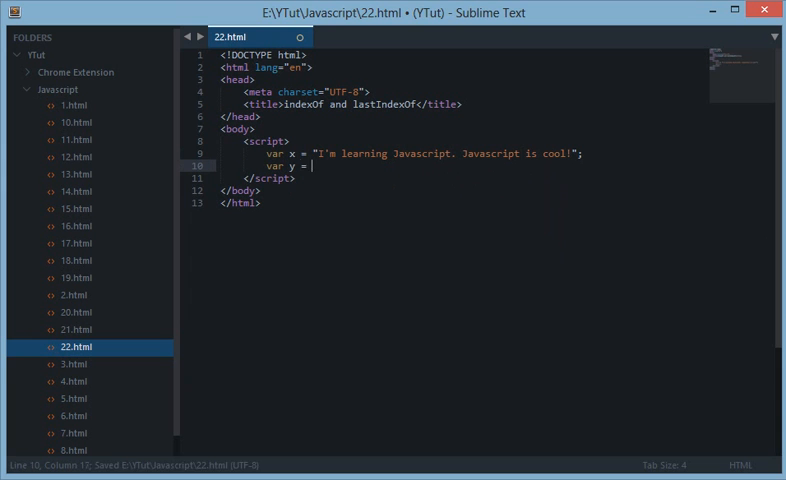
{"action": "type", "text": "x.indexOf('Javascript');"}
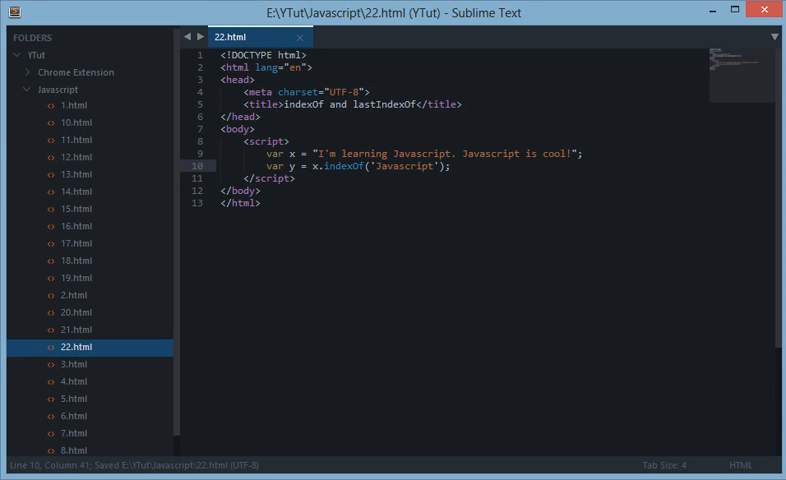
{"action": "type", "text": "// case sensitive Javas"}
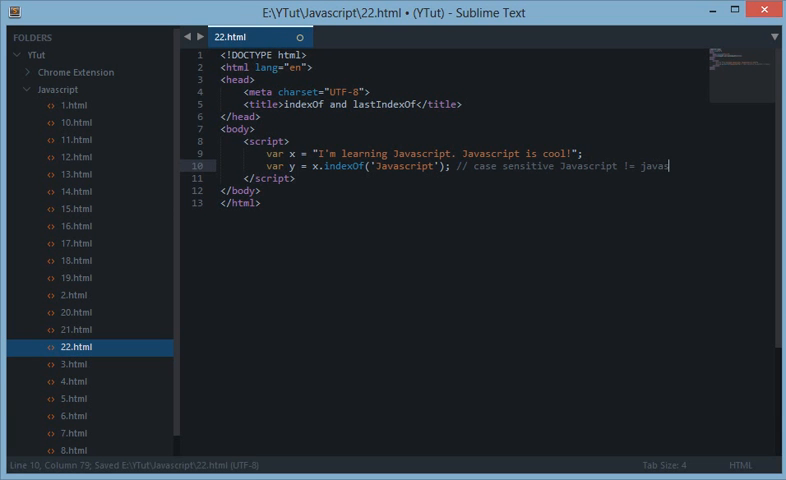
{"action": "type", "text": "cript"}
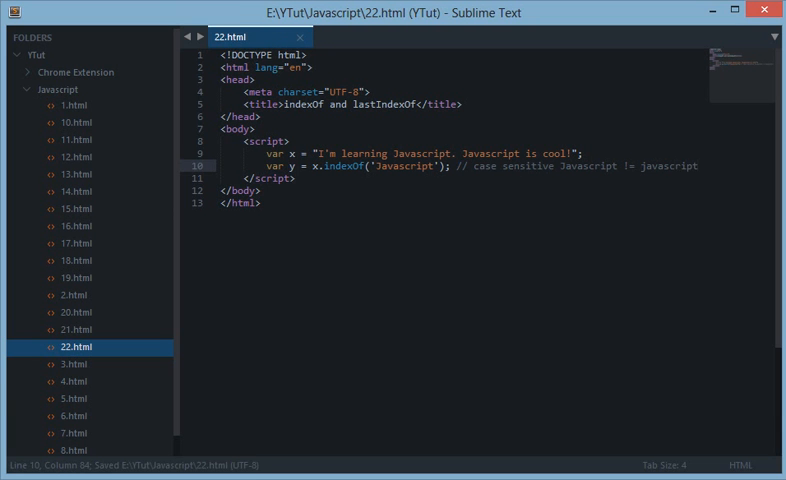
Add console.log(y); on a new line below the y declaration
{"action": "left_click", "coordinate": [698, 166]}
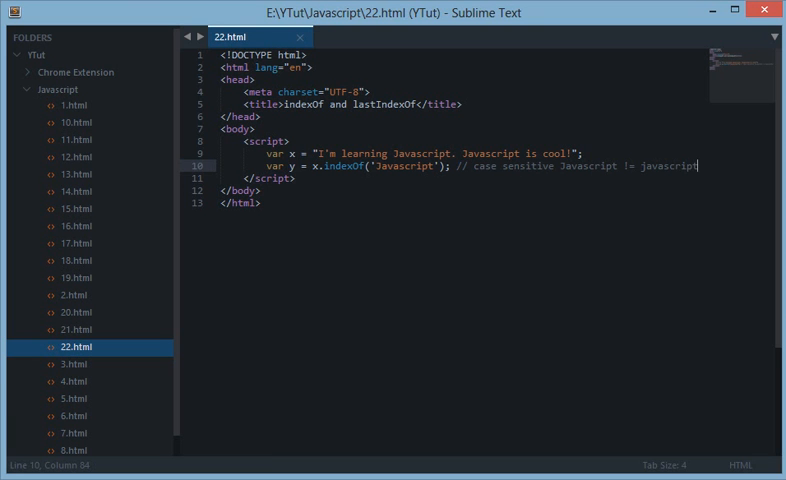
{"action": "type", "text": "console.log("}
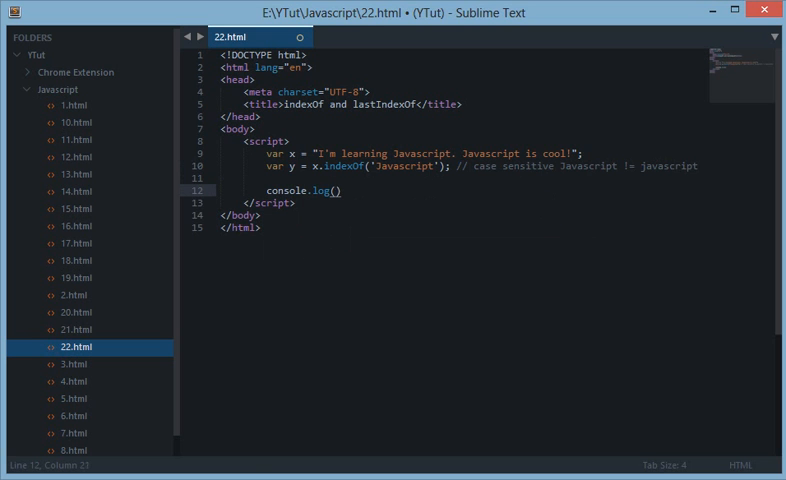
{"action": "type", "text": "y"}
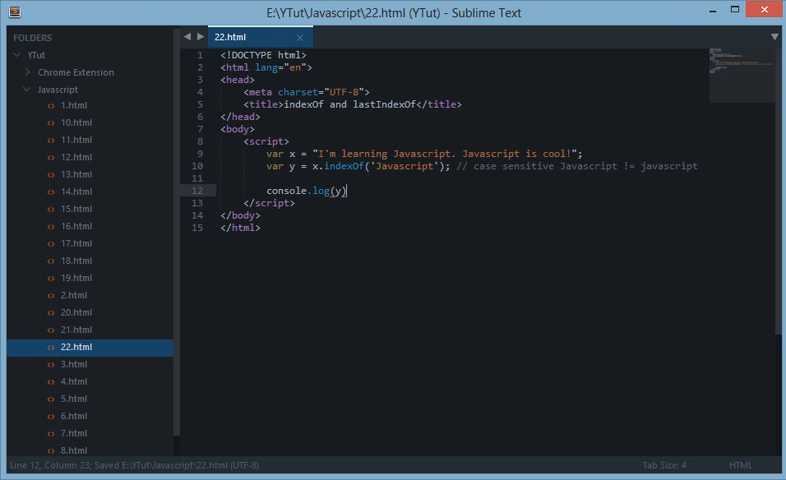
{"action": "type", "text": ";"}
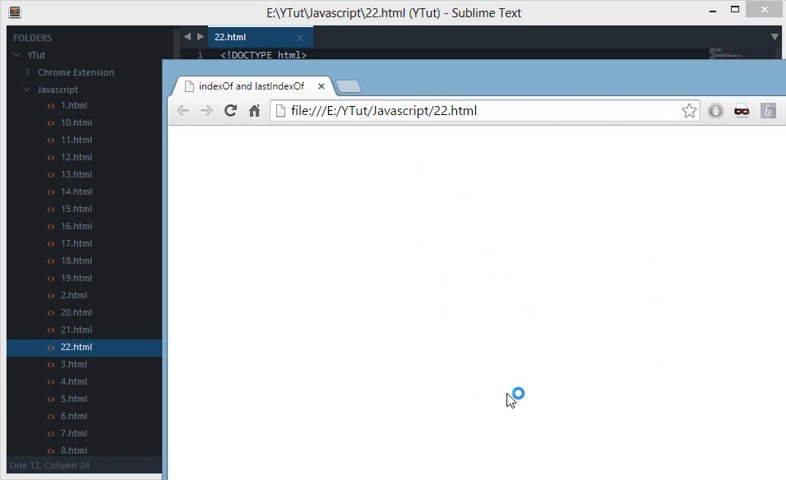
{"action": "mouse_move", "coordinate": [480, 388]}
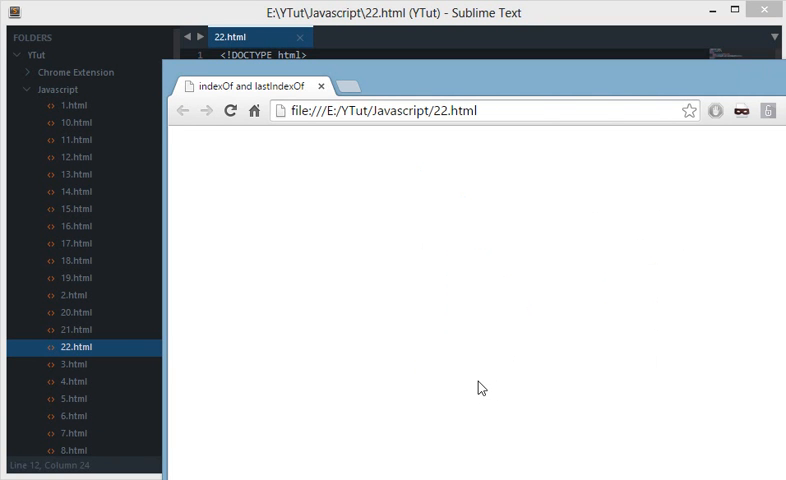
Show Chrome's developer console for the 22.html page
{"action": "key", "text": "F12"}
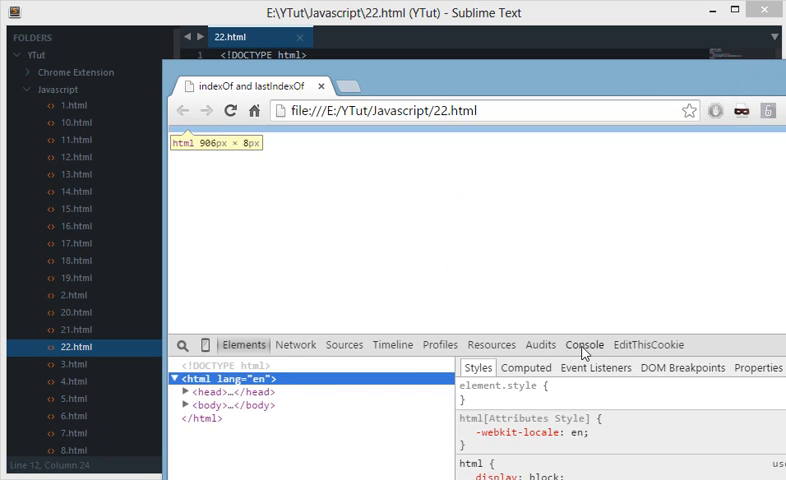
{"action": "left_click", "coordinate": [584, 344]}
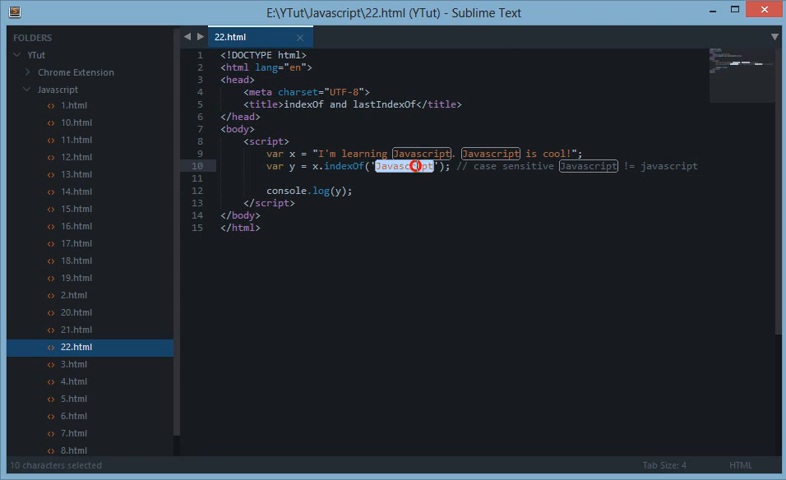
{"action": "left_click", "coordinate": [390, 152]}
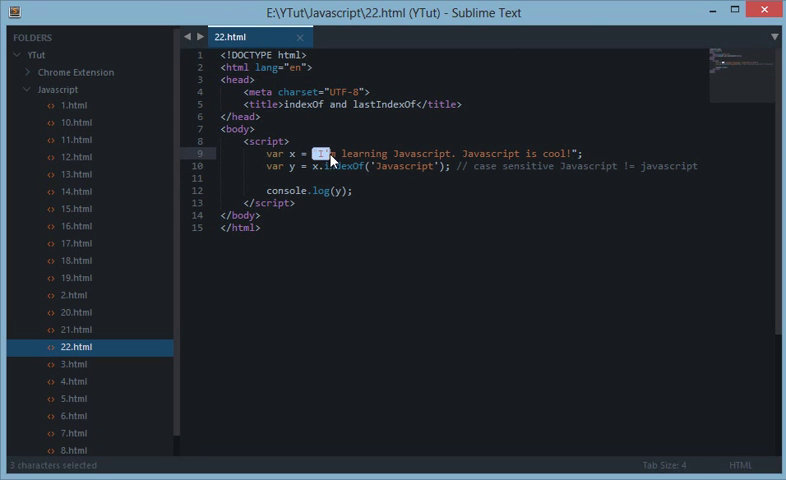
{"action": "left_click", "coordinate": [310, 140]}
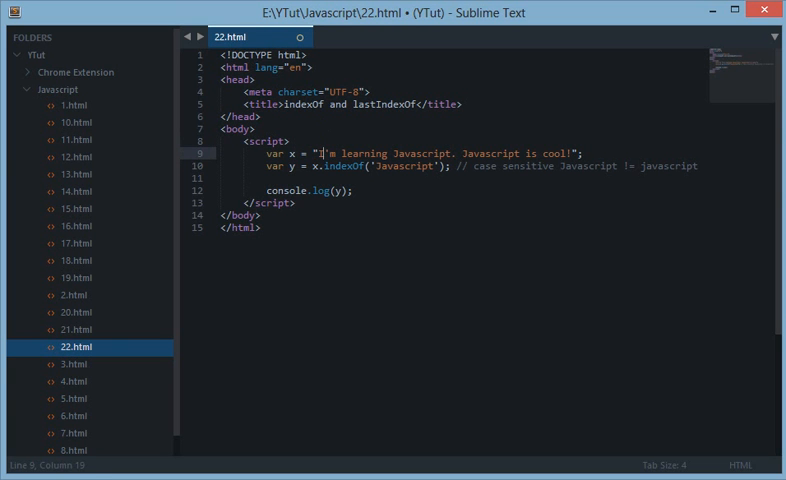
{"action": "left_click_drag", "start_coordinate": [320, 152], "coordinate": [348, 152]}
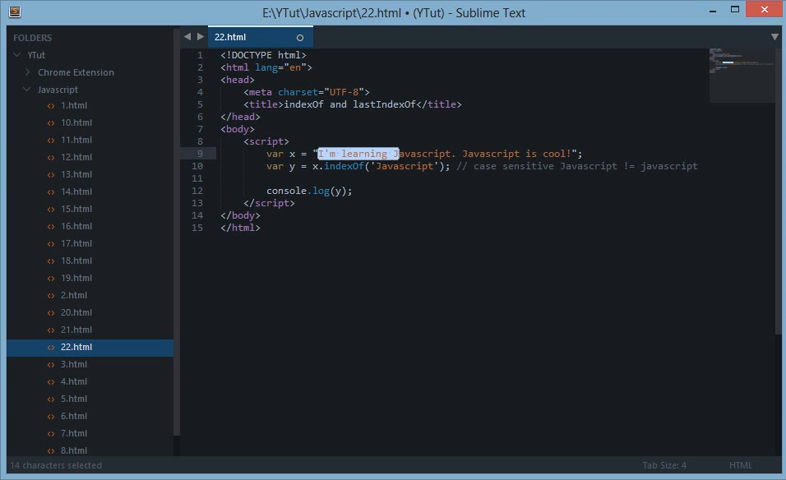
{"action": "left_click", "coordinate": [408, 152]}
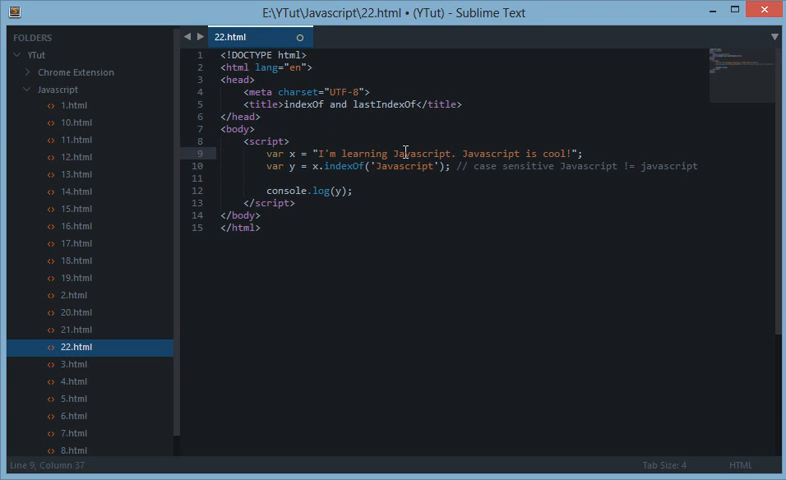
{"action": "double_click", "coordinate": [432, 166]}
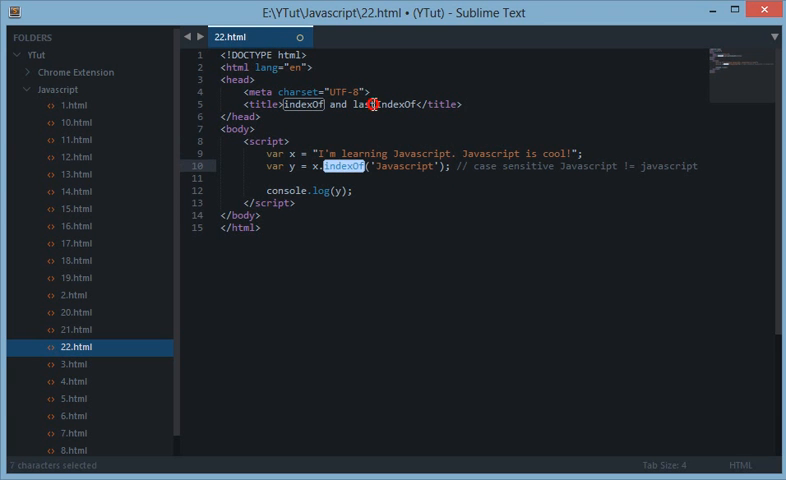
Change y to x.lastIndexOf("Javascript"), save and reload so the console logs 13
{"action": "key", "text": "ctrl+c"}
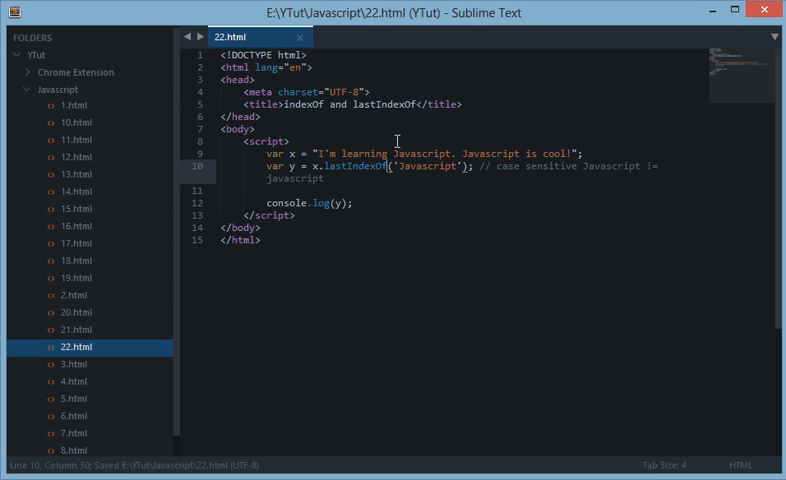
{"action": "mouse_move", "coordinate": [280, 104]}
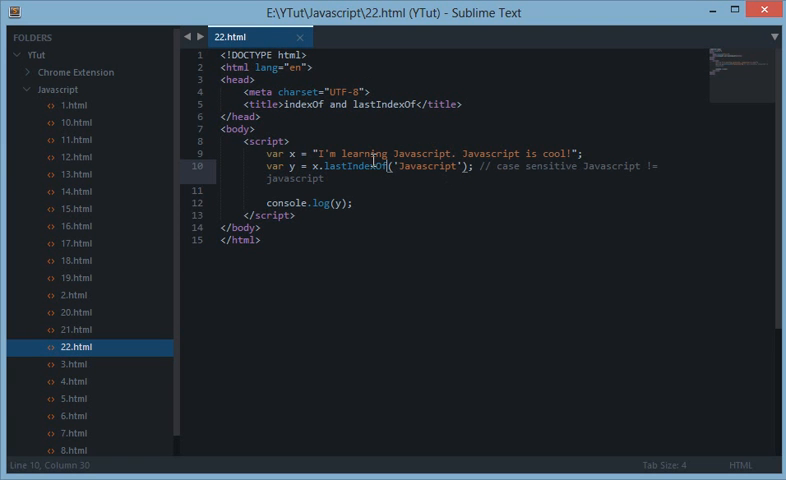
{"action": "mouse_move", "coordinate": [354, 170]}
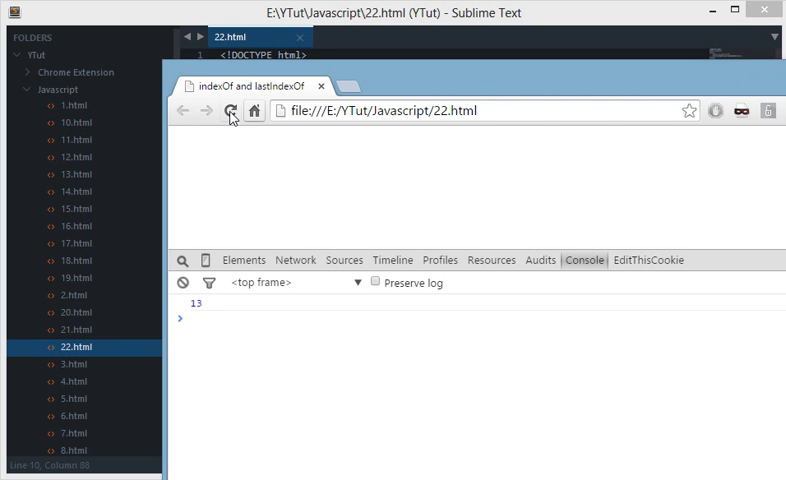
{"action": "left_click", "coordinate": [232, 112]}
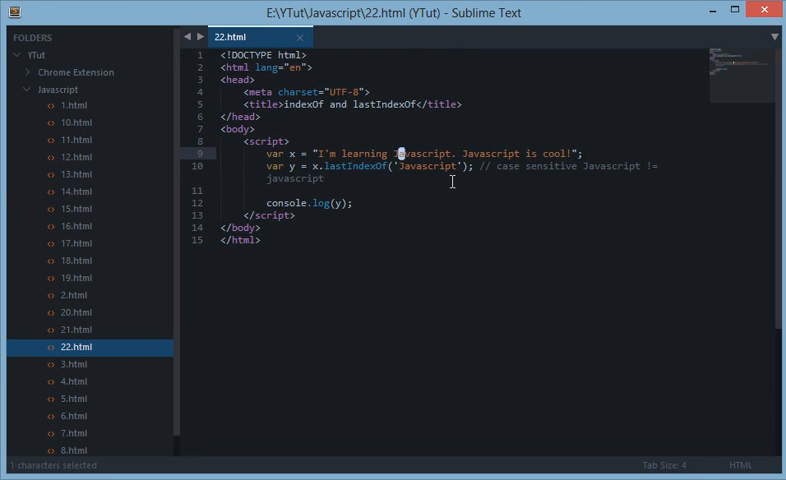
Point out both Javascript occurrences, then select lastIndexOf to switch it back to indexOf
{"action": "double_click", "coordinate": [420, 152]}
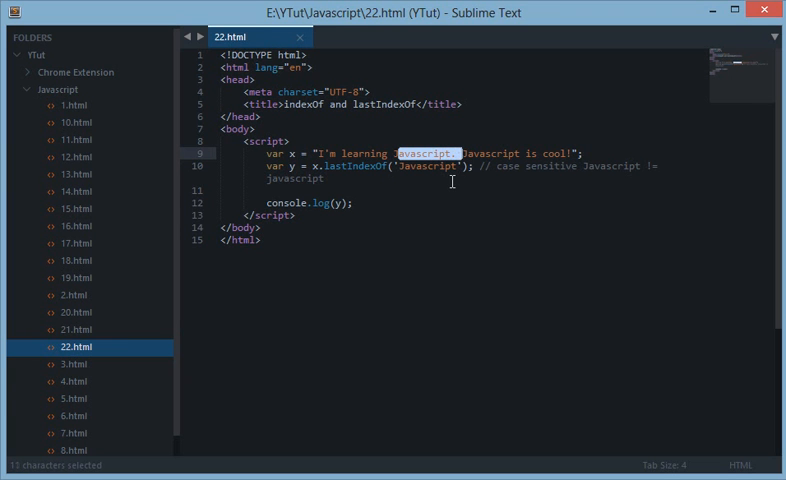
{"action": "left_click", "coordinate": [466, 166]}
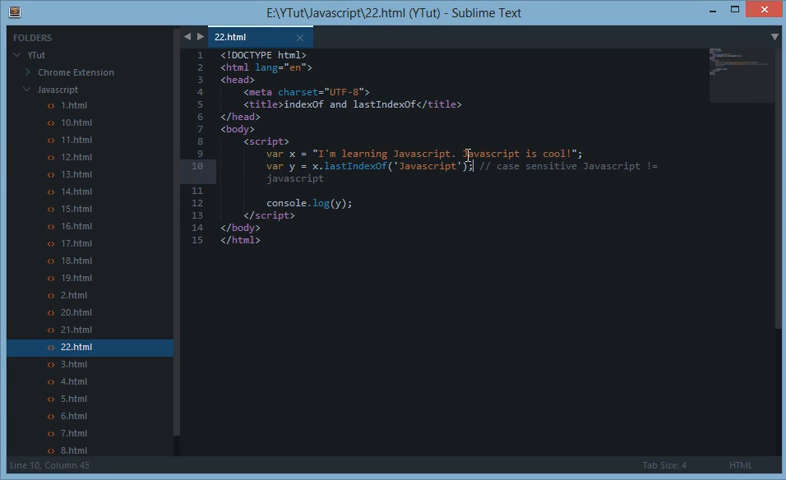
{"action": "left_click", "coordinate": [472, 180]}
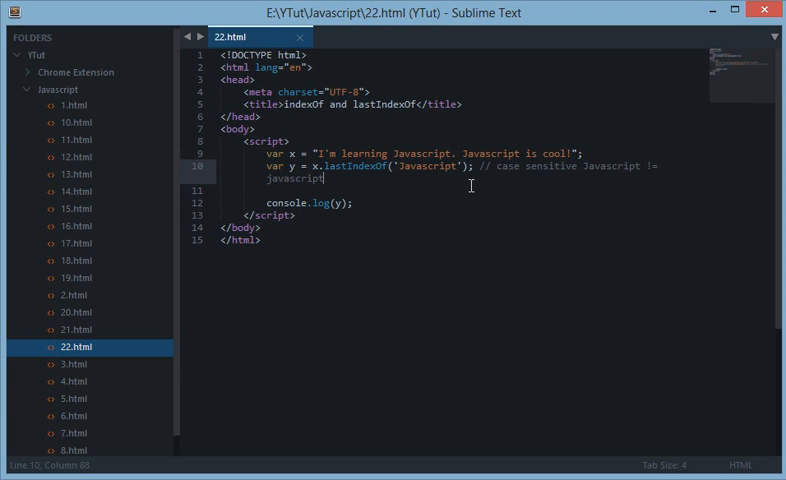
{"action": "double_click", "coordinate": [440, 152]}
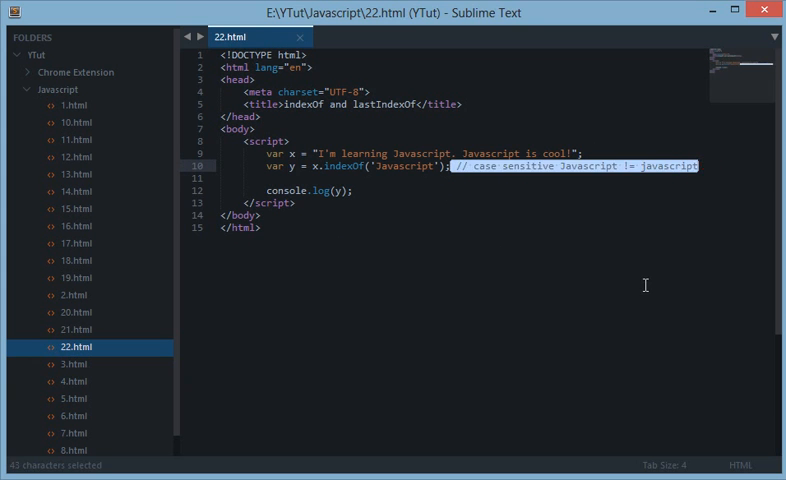
Search for "Python" with a // -1 comment, then select the x and y lines for removal
{"action": "type", "text": "// -1"}
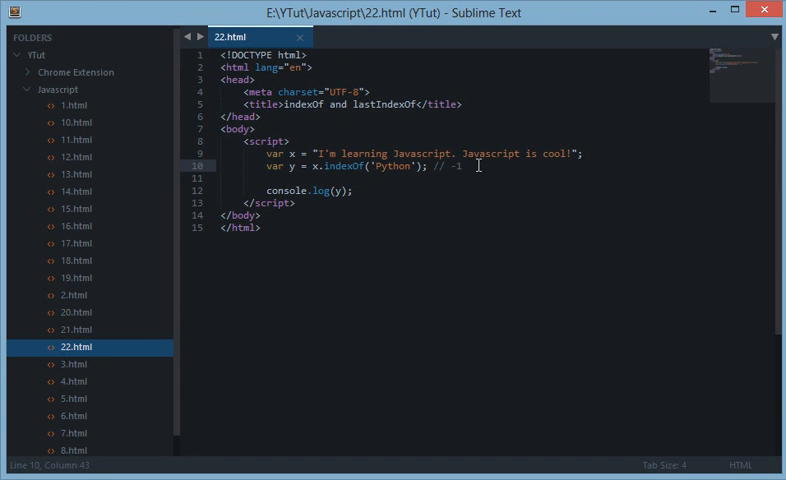
{"action": "key", "text": "enter"}
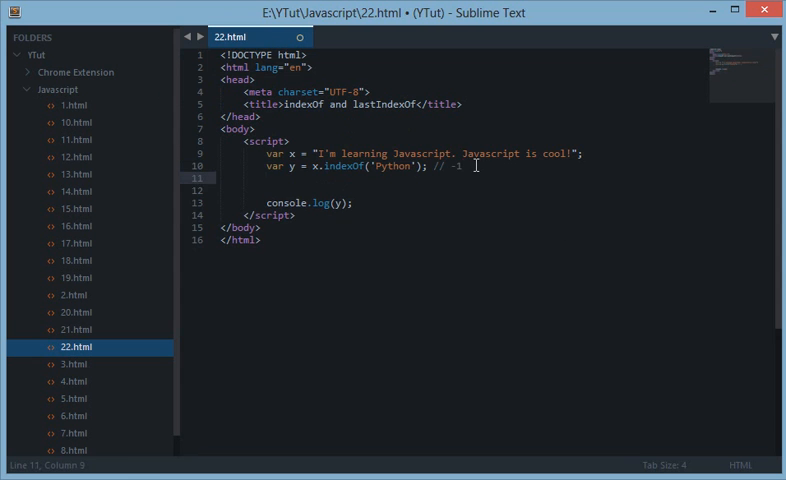
{"action": "left_click_drag", "start_coordinate": [244, 152], "coordinate": [468, 168]}
{"action": "type", "text": "var"}
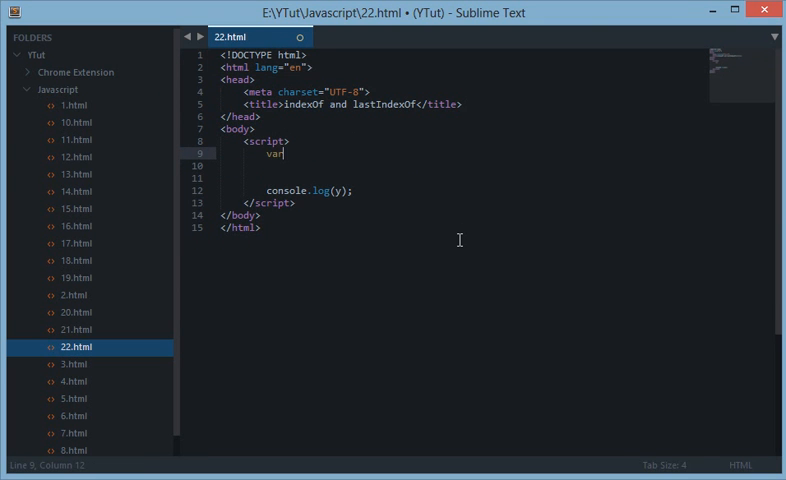
Declare var numbers = [1,2,3,4,5,6,7,8]; with a blank line below it
{"action": "type", "text": "num"}
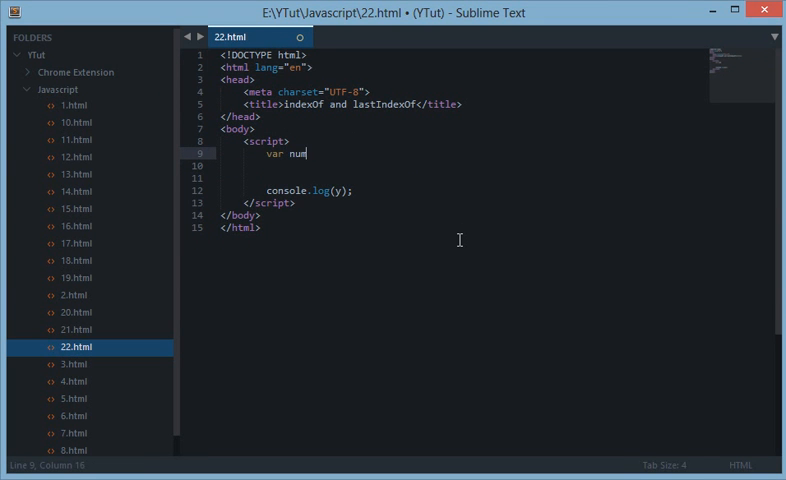
{"action": "type", "text": "bers = [1,"}
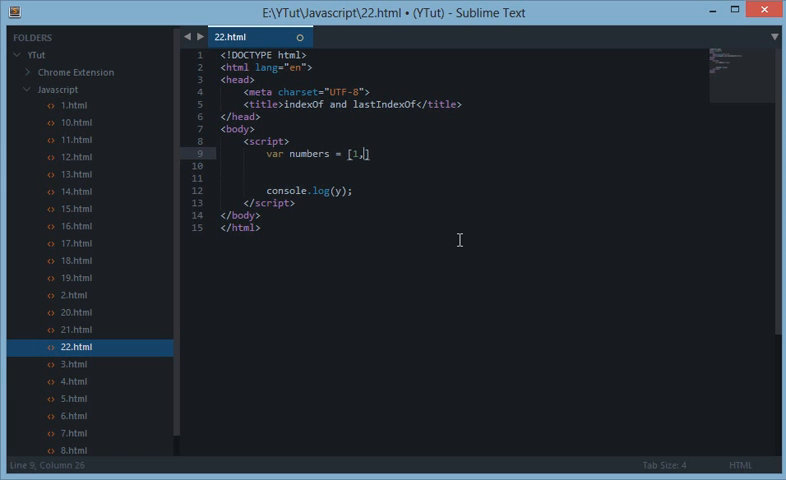
{"action": "type", "text": "2,3,4,5,"}
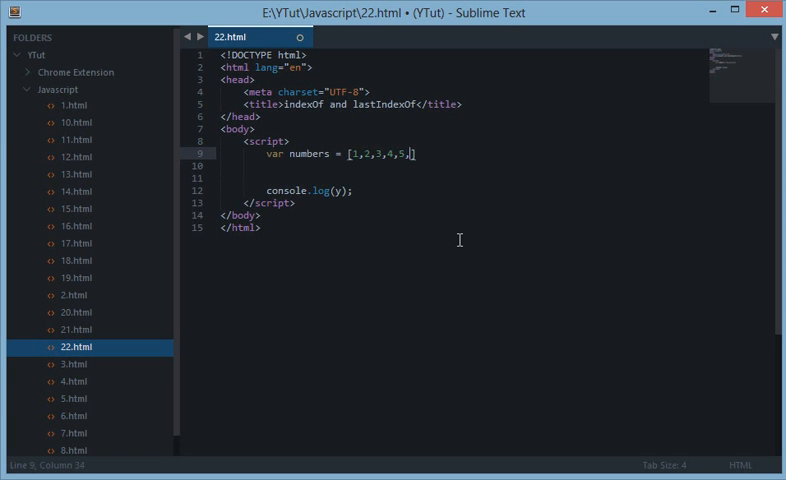
{"action": "type", "text": "6,7,8"}
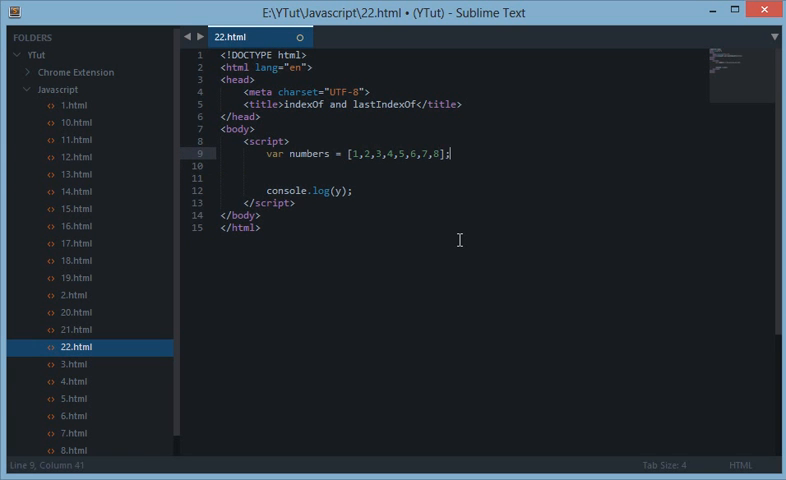
{"action": "key", "text": "enter"}
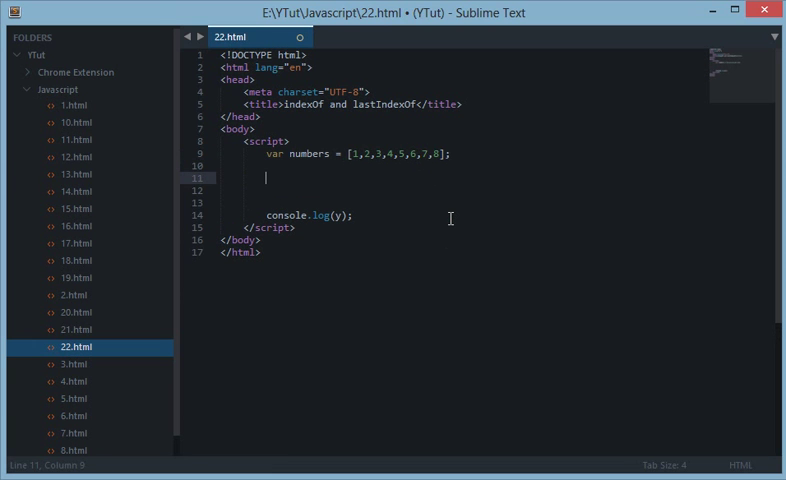
Write for(i=0;i<numbers.length;i++) with an if(numbers[i] == 6) check that breaks, then begin selecting it
{"action": "type", "text": "for(i"}
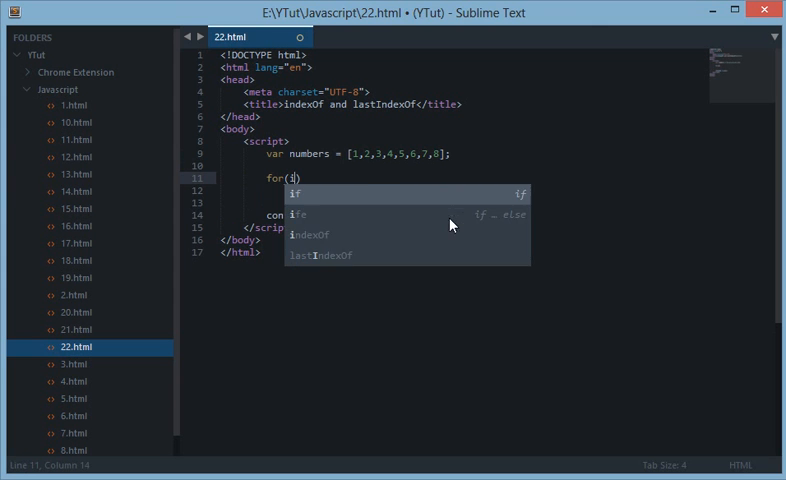
{"action": "type", "text": "=0;i<number"}
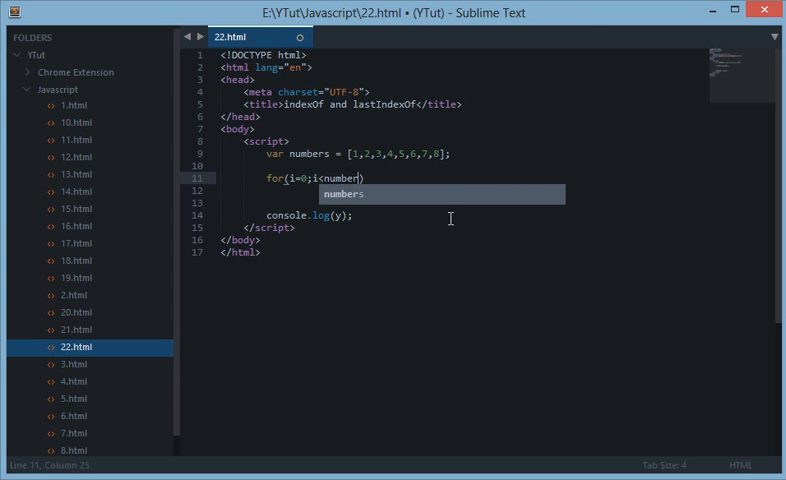
{"action": "type", "text": ".length;i++) {"}
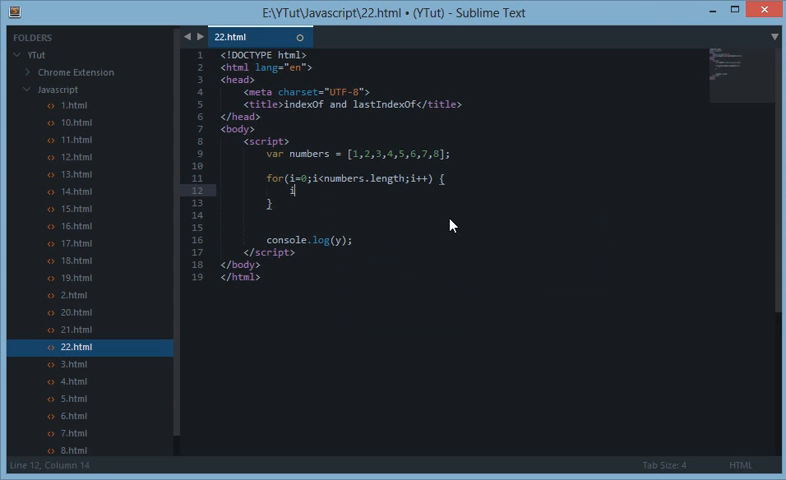
{"action": "type", "text": "f(numbers[])"}
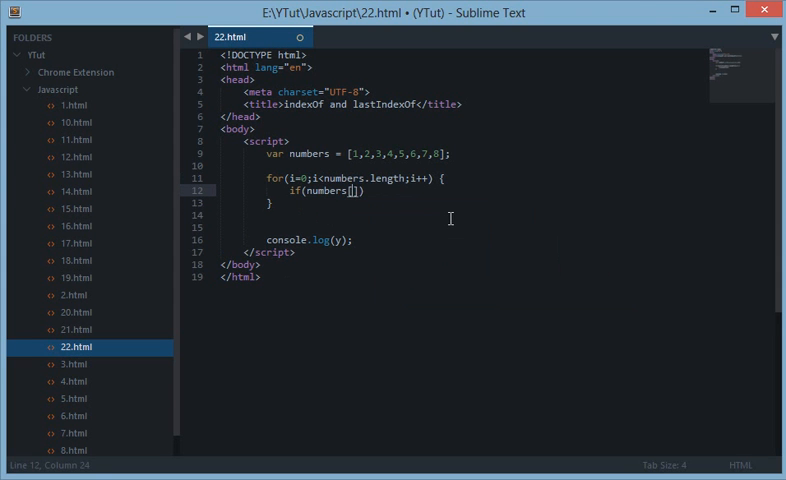
{"action": "type", "text": "i] =="}
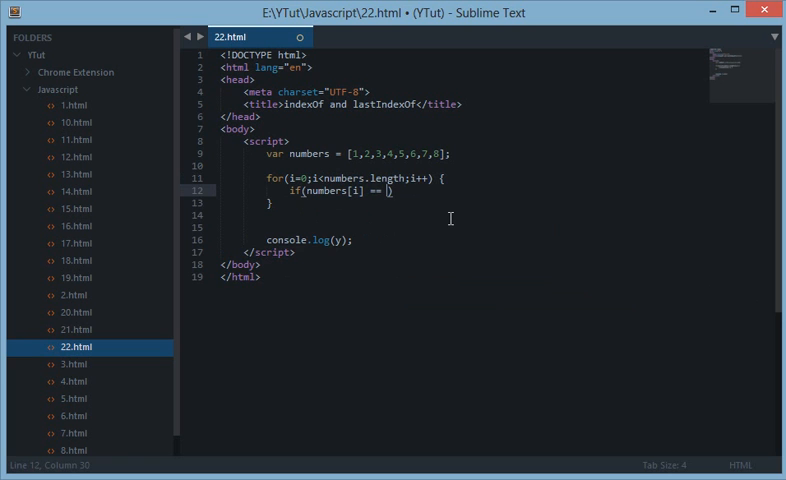
{"action": "type", "text": "6) {"}
{"action": "type", "text": "// number"}
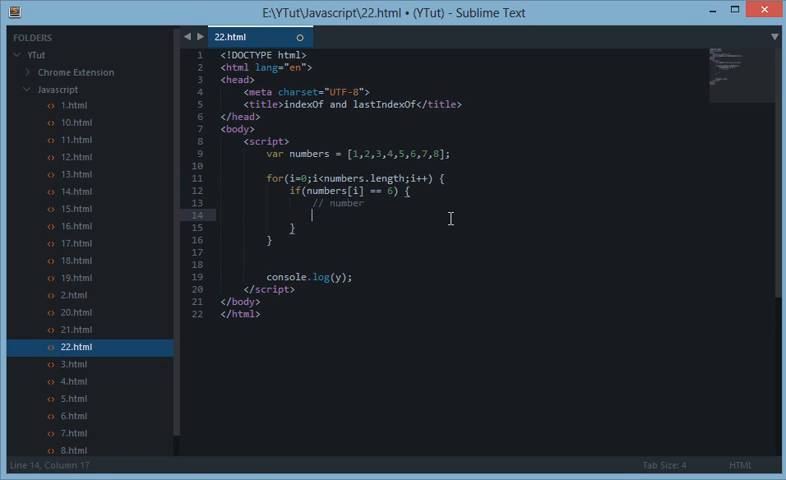
{"action": "type", "text": "break;"}
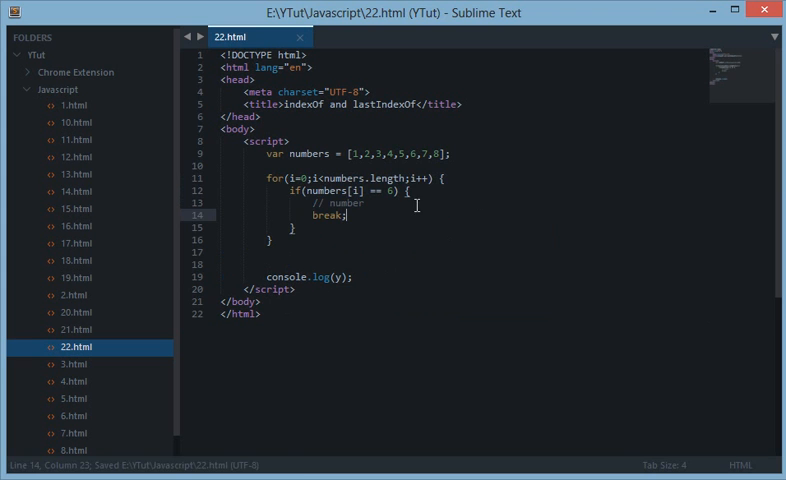
{"action": "left_click", "coordinate": [328, 202]}
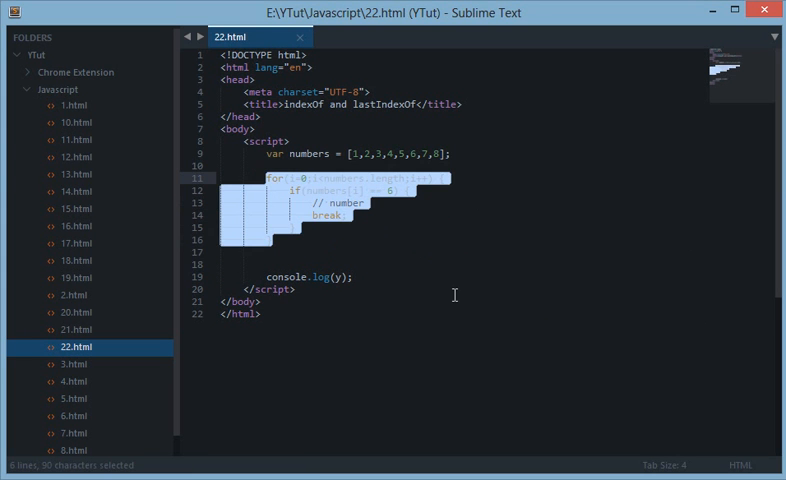
Replace the for loop with var presentOrNot = numbers.indexOf(6); and save
{"action": "key", "text": "Delete"}
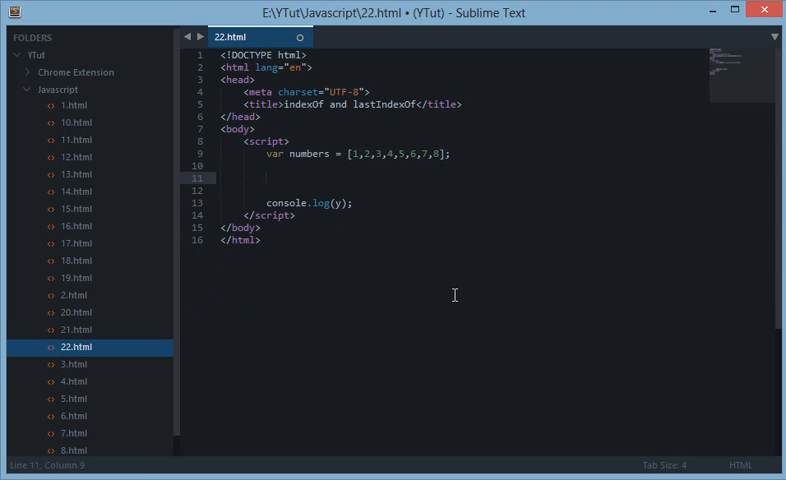
{"action": "type", "text": "var"}
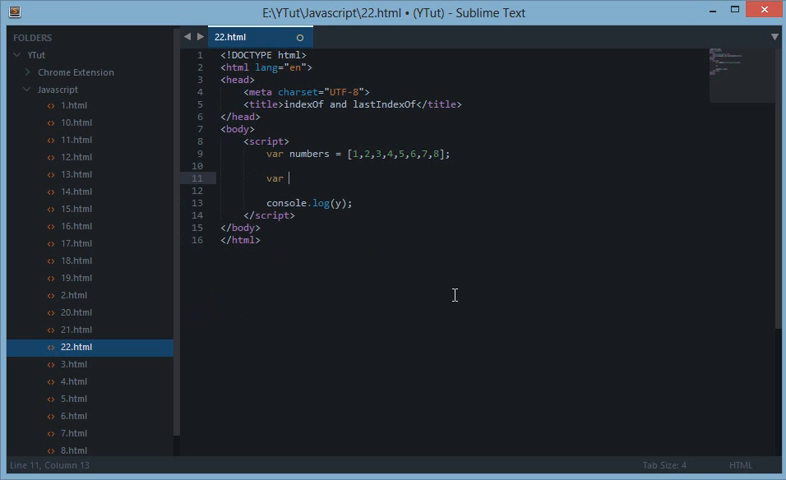
{"action": "type", "text": "present"}
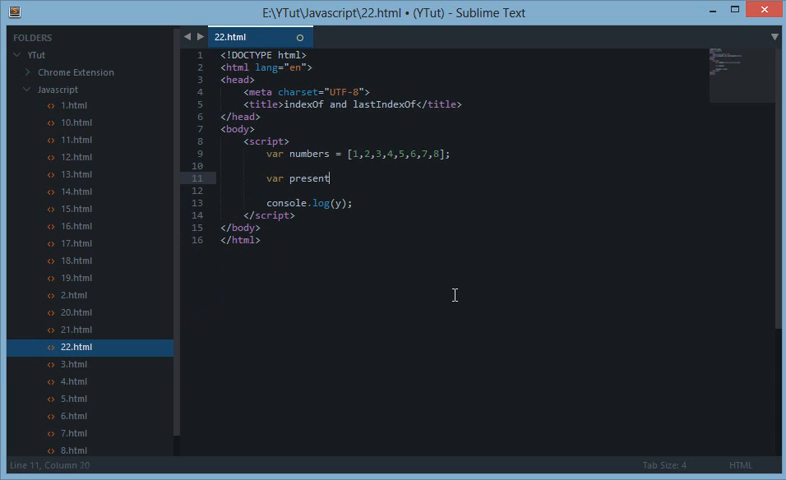
{"action": "type", "text": "OrNot = n"}
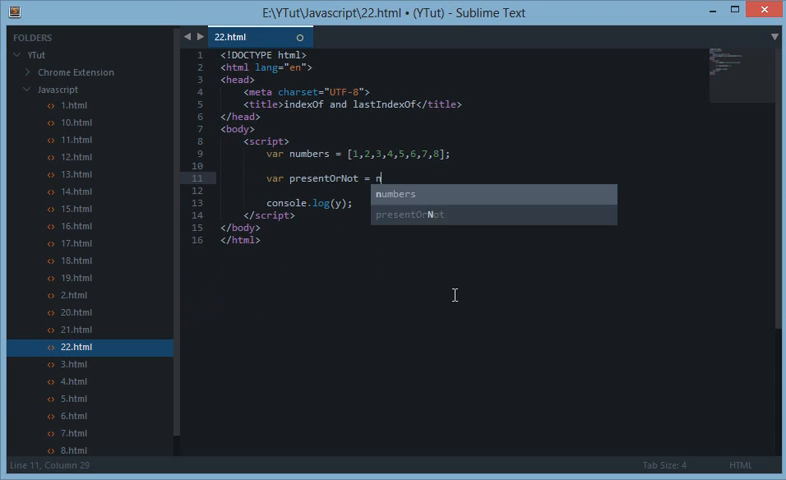
{"action": "type", "text": "umbers.indexOf("}
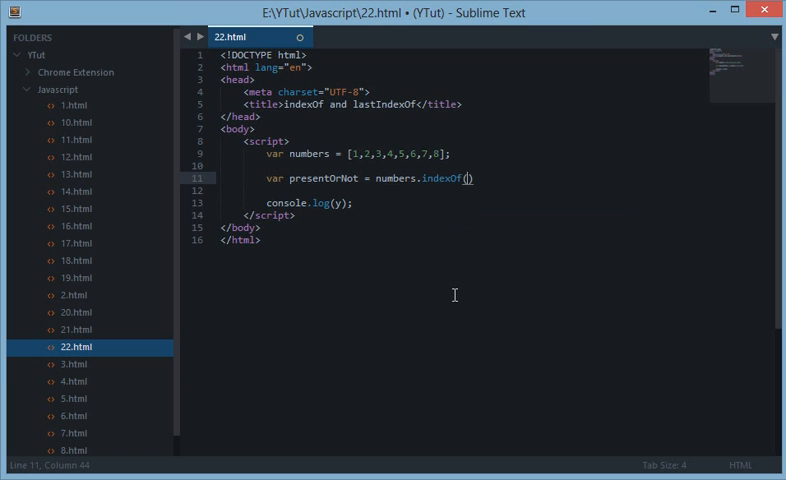
{"action": "type", "text": "6"}
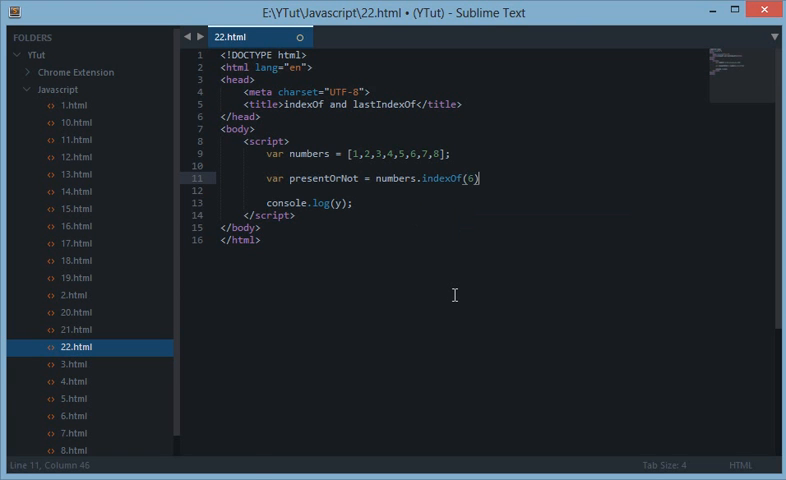
{"action": "key", "text": "ctrl+s"}
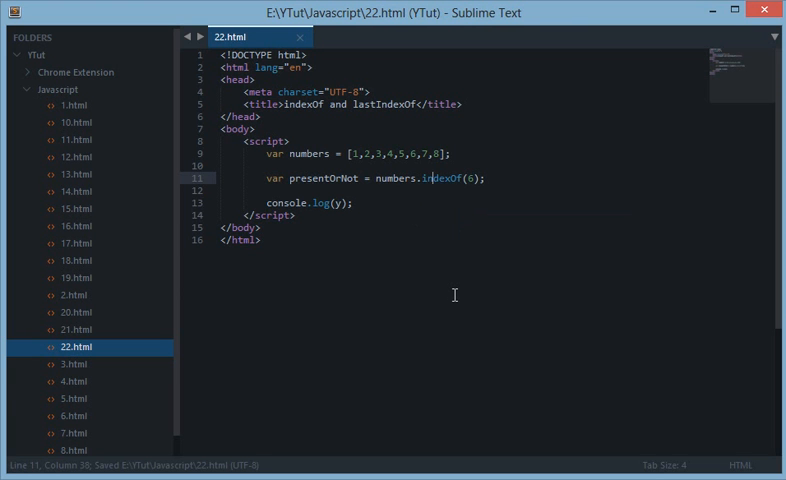
{"action": "double_click", "coordinate": [468, 176]}
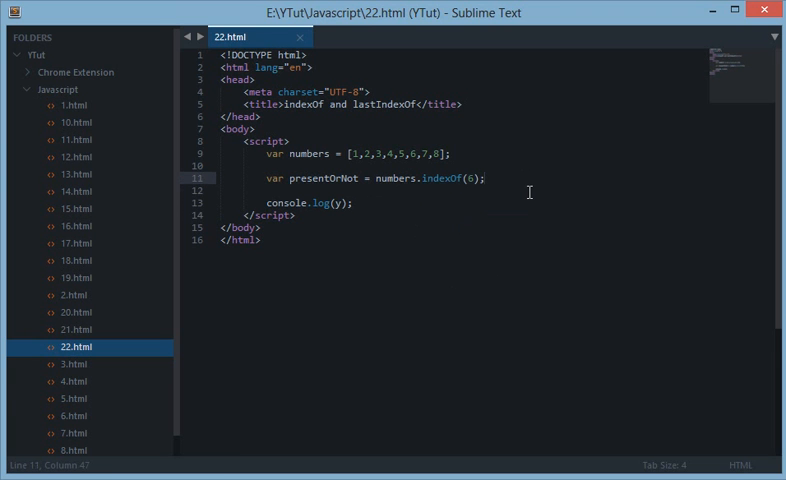
Add if(presentOrNot > -1) logging 'Yes, 6 is present!' else 'Nope, 6 is not present'
{"action": "type", "text": "if(presentOrNot"}
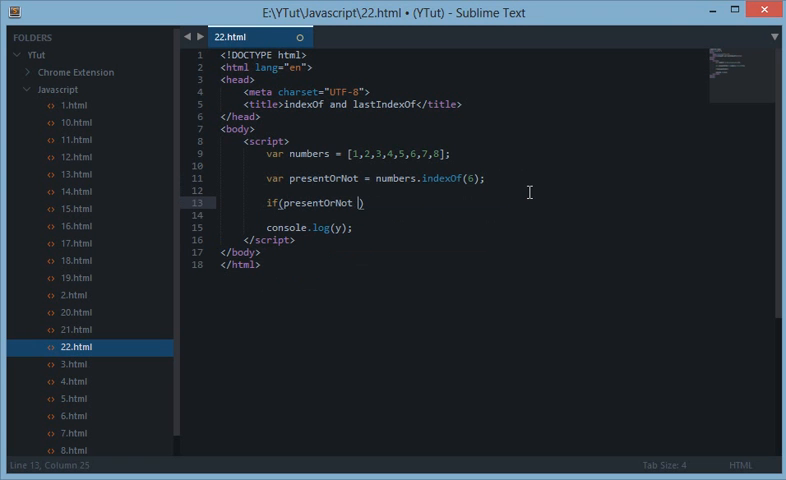
{"action": "type", "text": ">"}
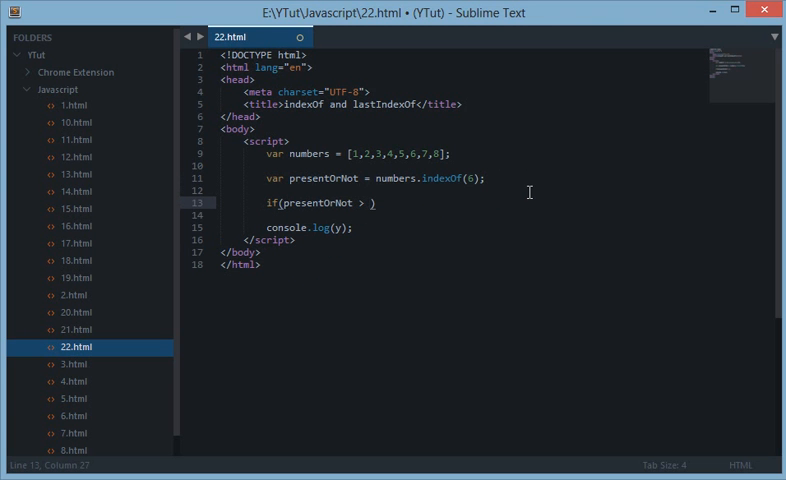
{"action": "type", "text": "-1"}
{"action": "type", "text": "console.log('"}
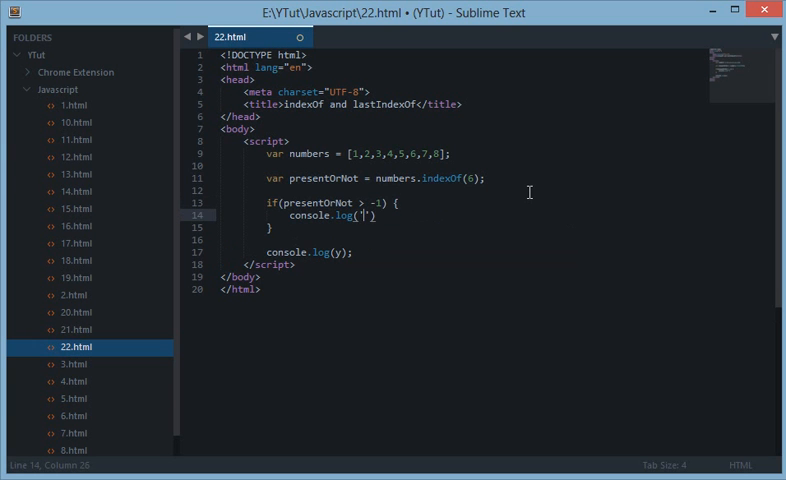
{"action": "type", "text": "Yes, 6 is present!"}
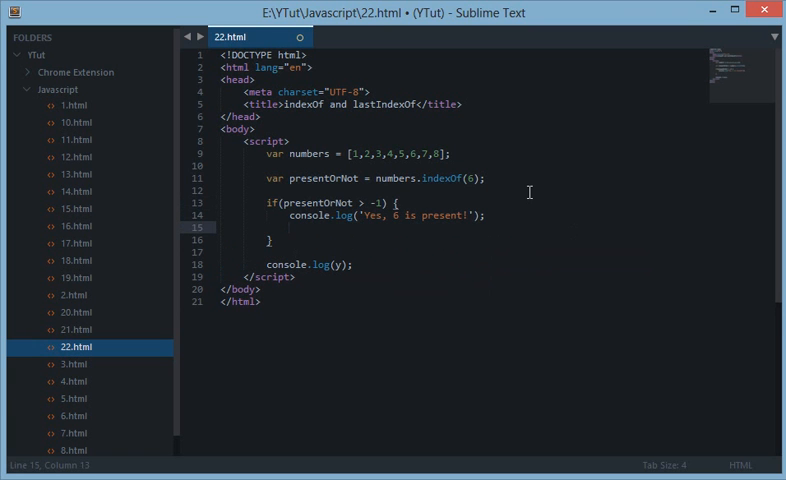
{"action": "type", "text": "else {"}
{"action": "type", "text": "console.log('"}
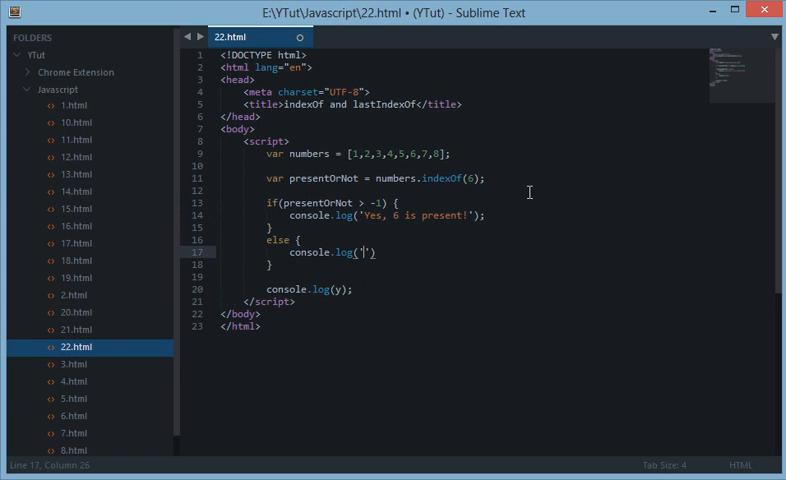
{"action": "type", "text": "Nope, 6"}
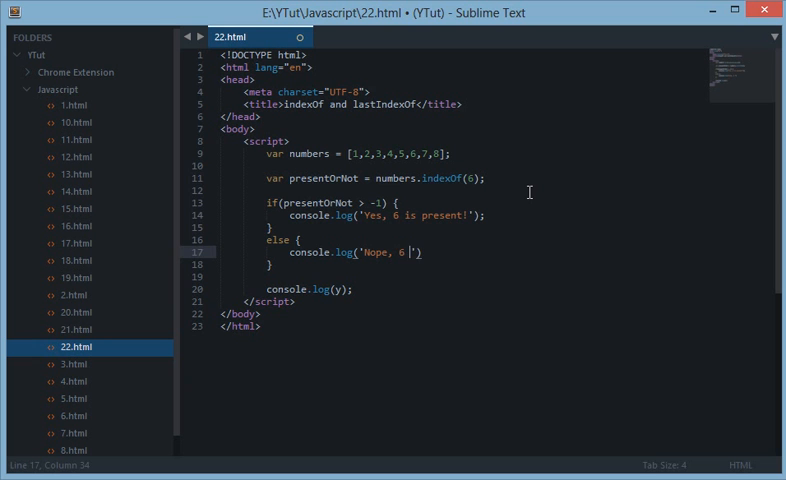
{"action": "type", "text": "is not present!"}
{"action": "left_click", "coordinate": [464, 178]}
{"action": "type", "text": "1"}
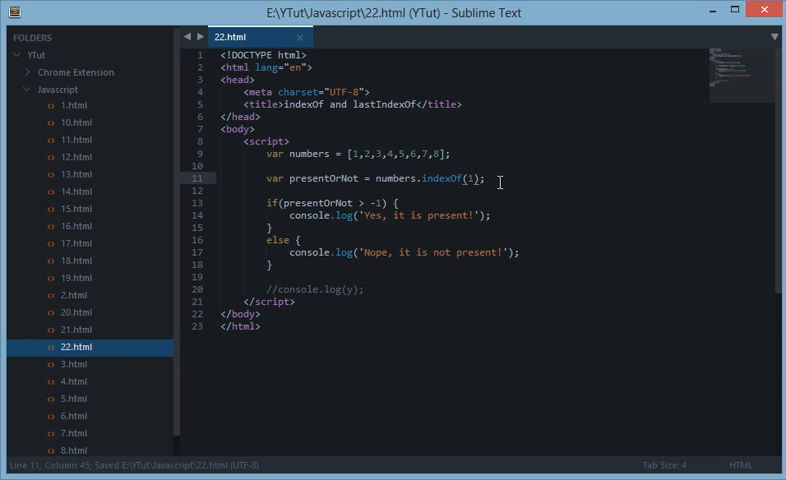
Change the numbers.indexOf lookup value from 6 to 9
{"action": "type", "text": "6"}
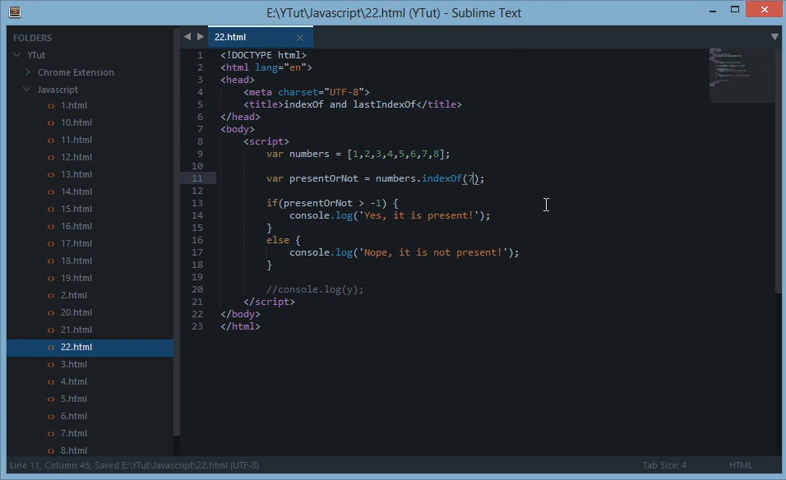
{"action": "type", "text": "9"}
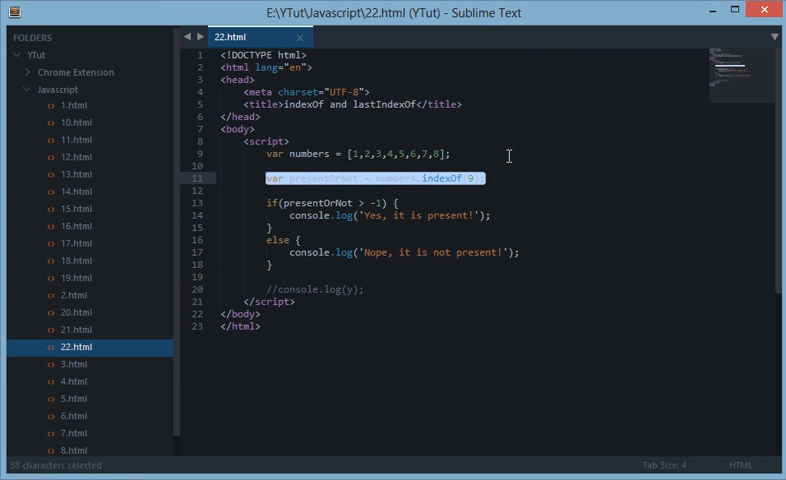
{"action": "mouse_move", "coordinate": [508, 208]}
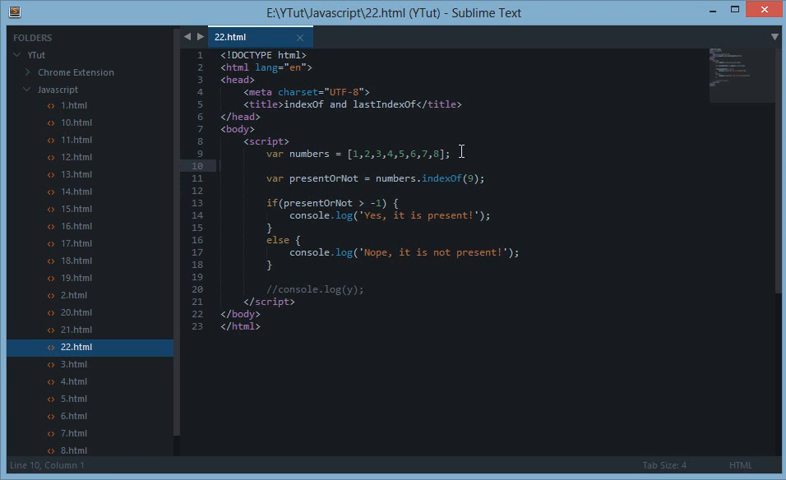
Declare var lang = ['php', 'python']; below the numbers array
{"action": "left_click", "coordinate": [456, 156]}
{"action": "type", "text": "var "}
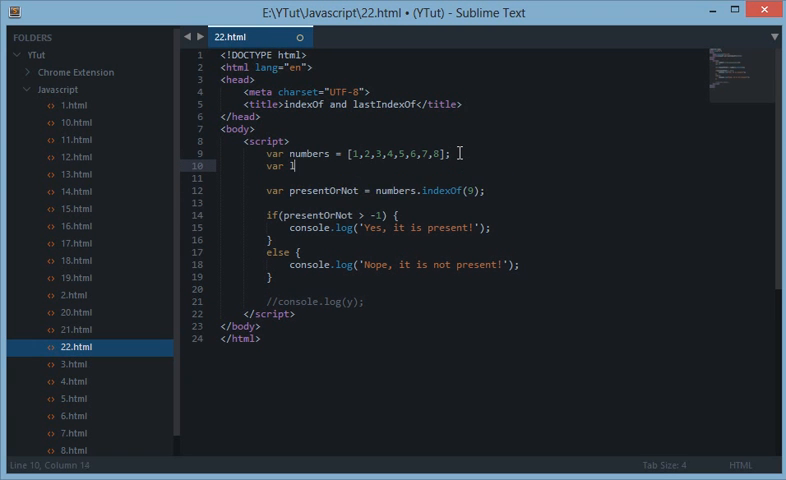
{"action": "type", "text": "langu"}
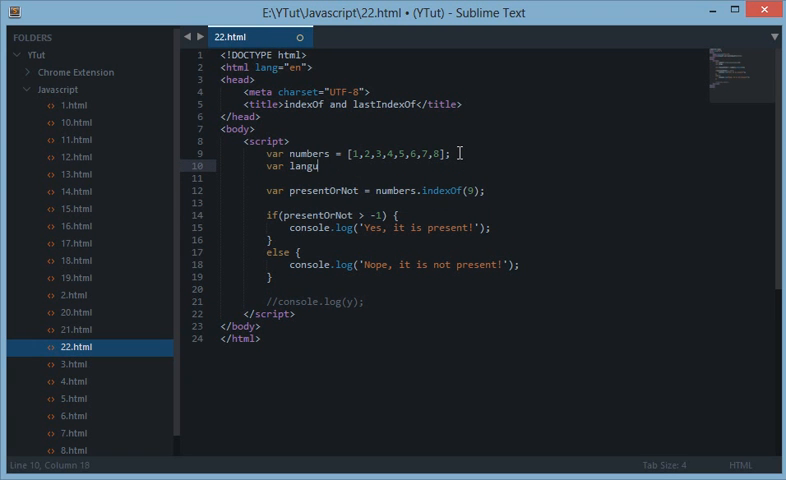
{"action": "type", "text": "="}
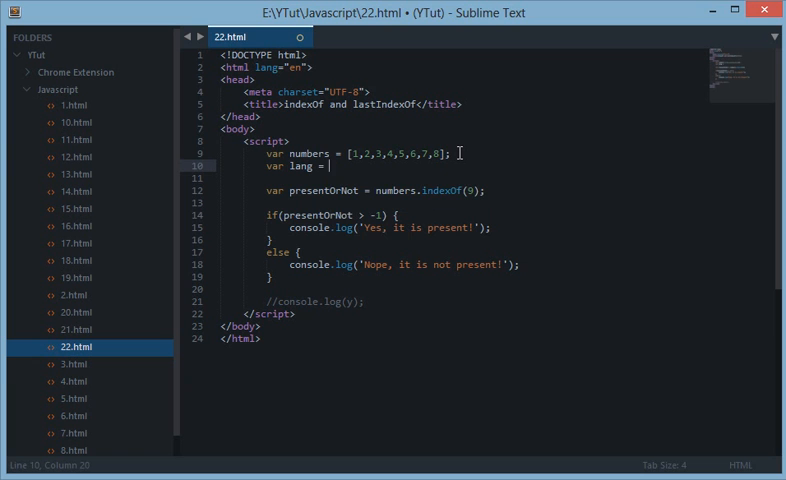
{"action": "type", "text": "['php', []]"}
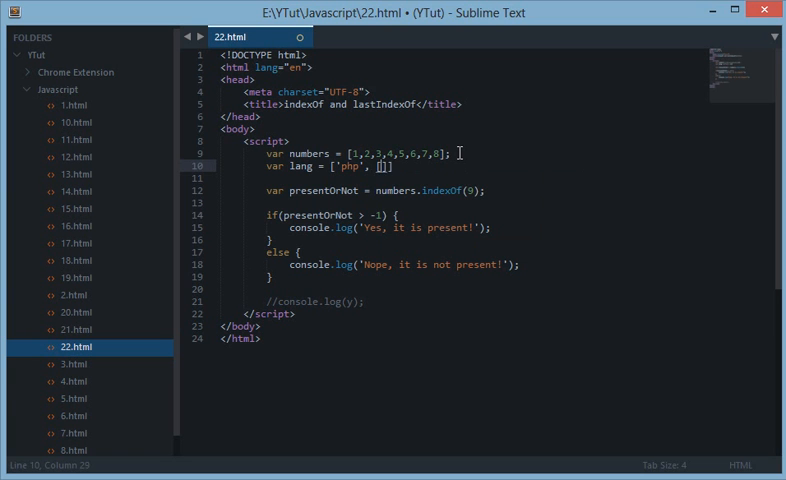
{"action": "type", "text": "'pytrh'"}
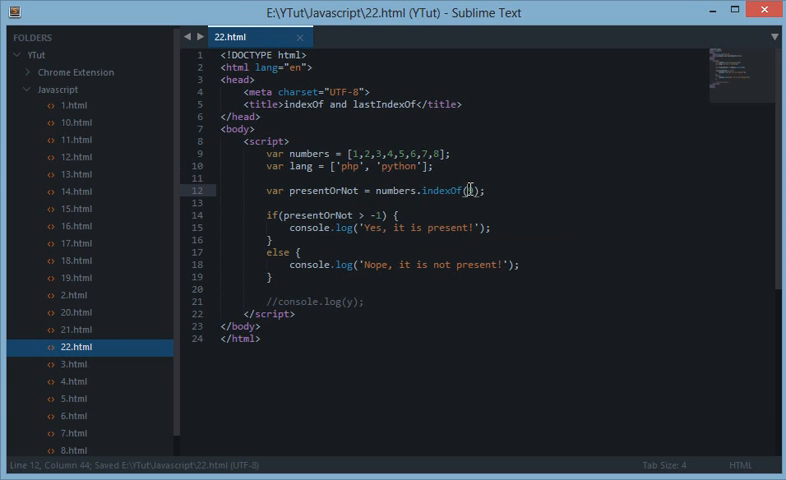
Change the presentOrNot lookup to lang.indexOf('php')
{"action": "type", "text": "php'"}
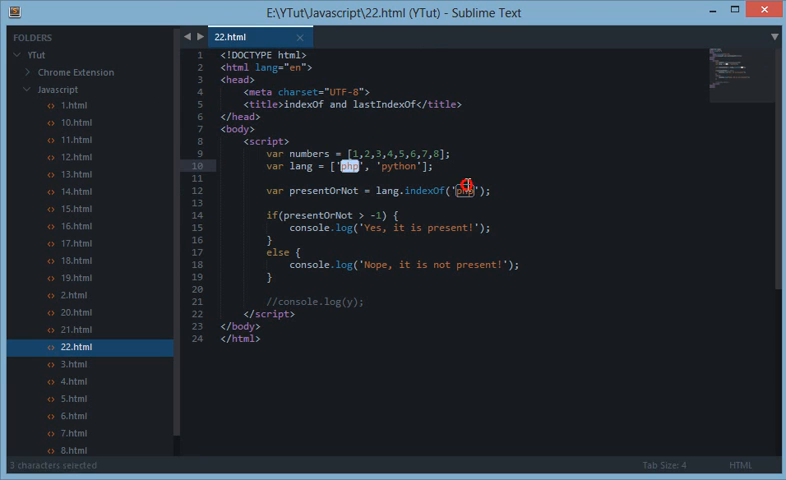
{"action": "left_click", "coordinate": [466, 192]}
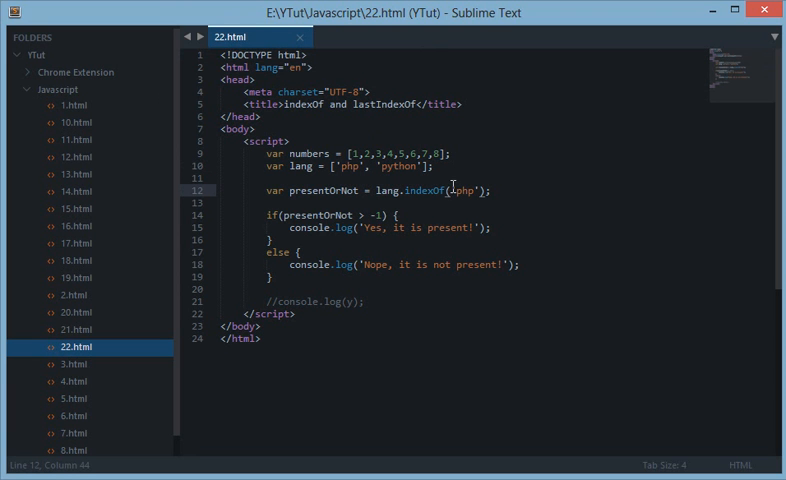
{"action": "mouse_move", "coordinate": [388, 104]}
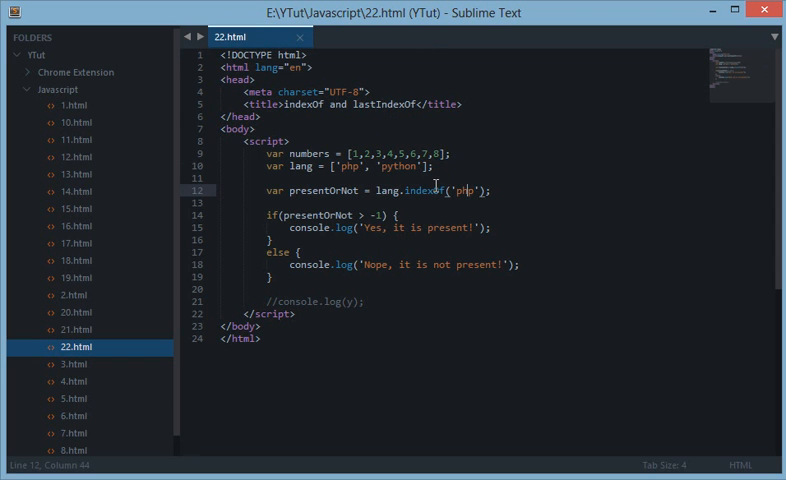
{"action": "mouse_move", "coordinate": [362, 116]}
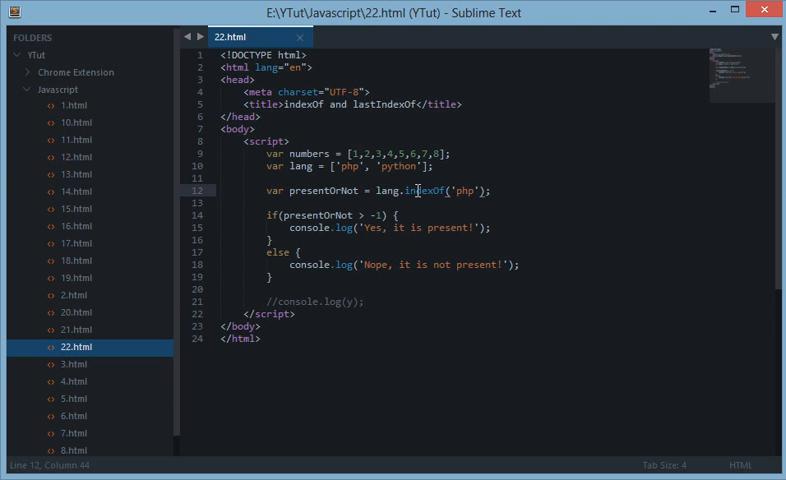
{"action": "mouse_move", "coordinate": [548, 444]}
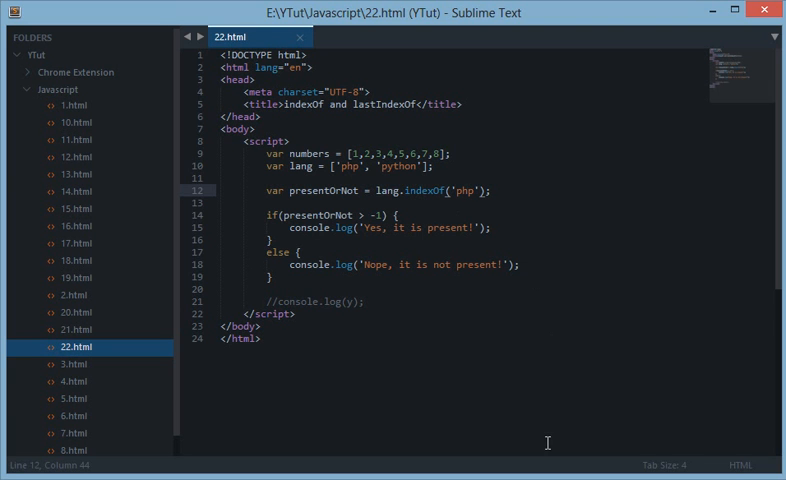